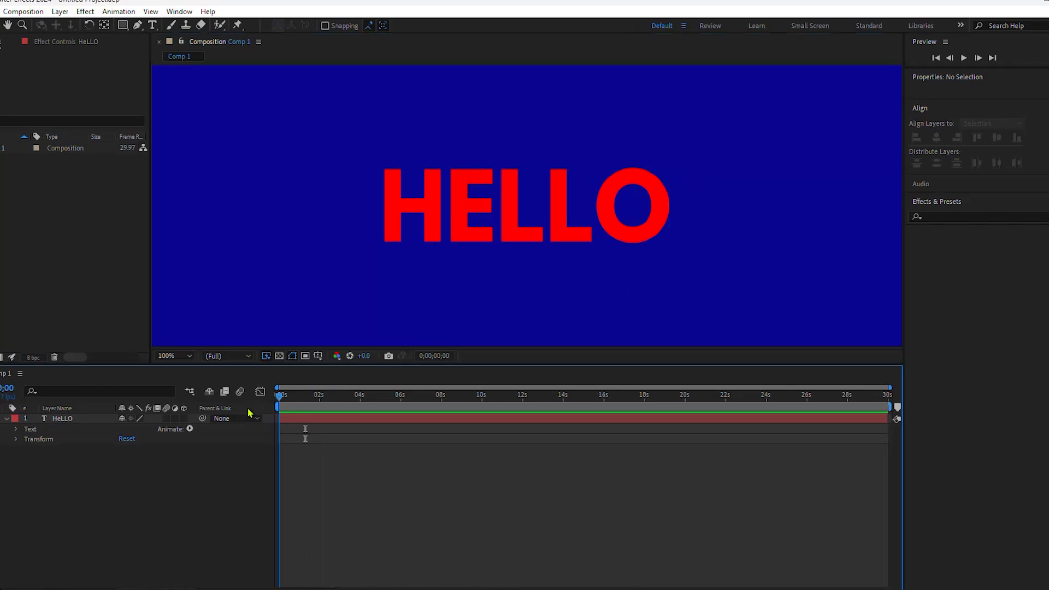
Step: Select the HELLO text layer to expose its transform and text properties
left_click(61, 419)
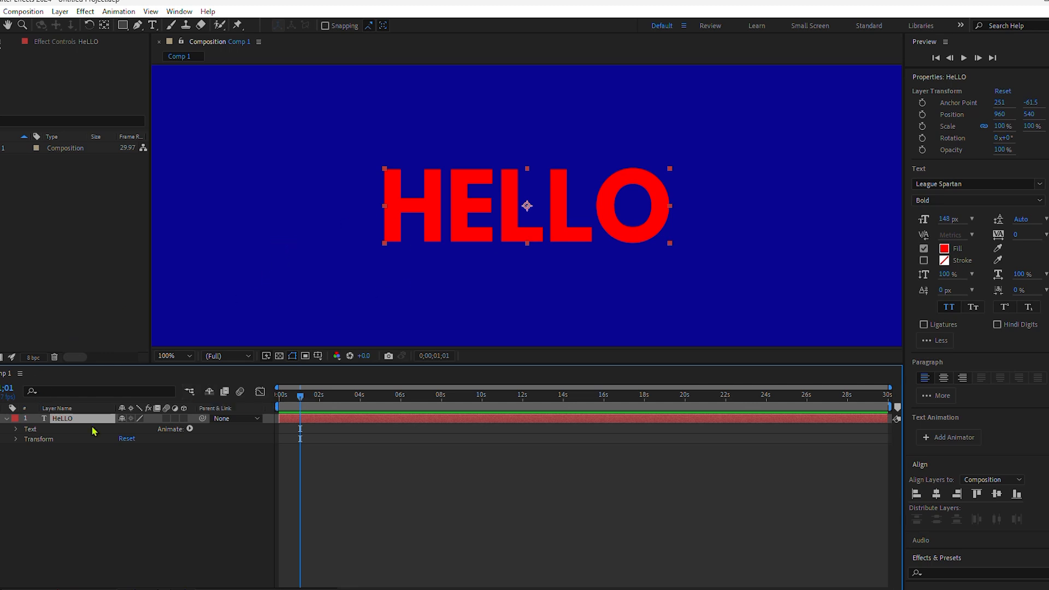
left_click_drag(527, 204, 473, 201)
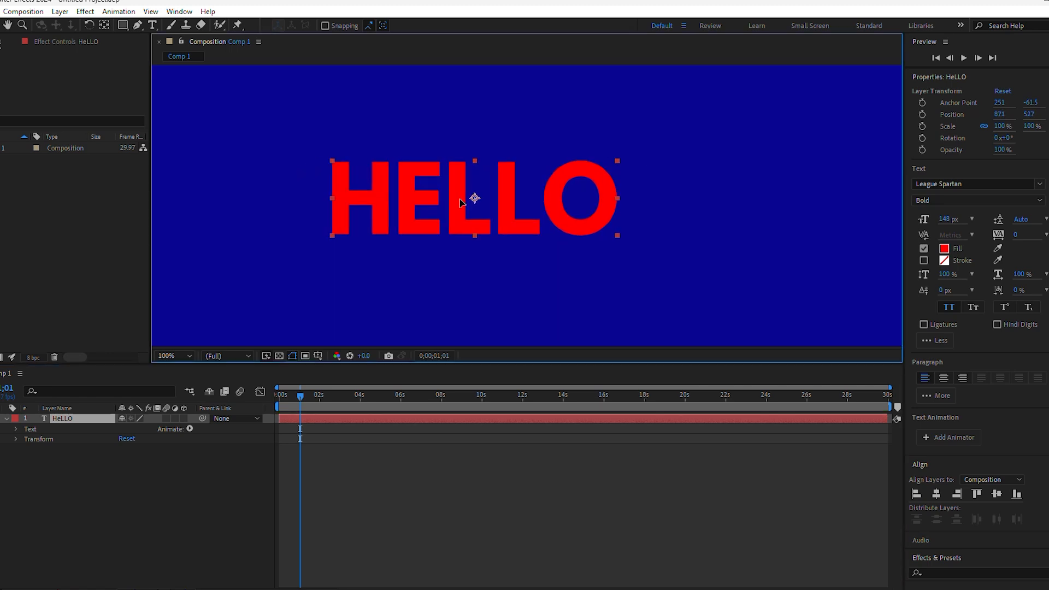
left_click_drag(473, 197, 515, 195)
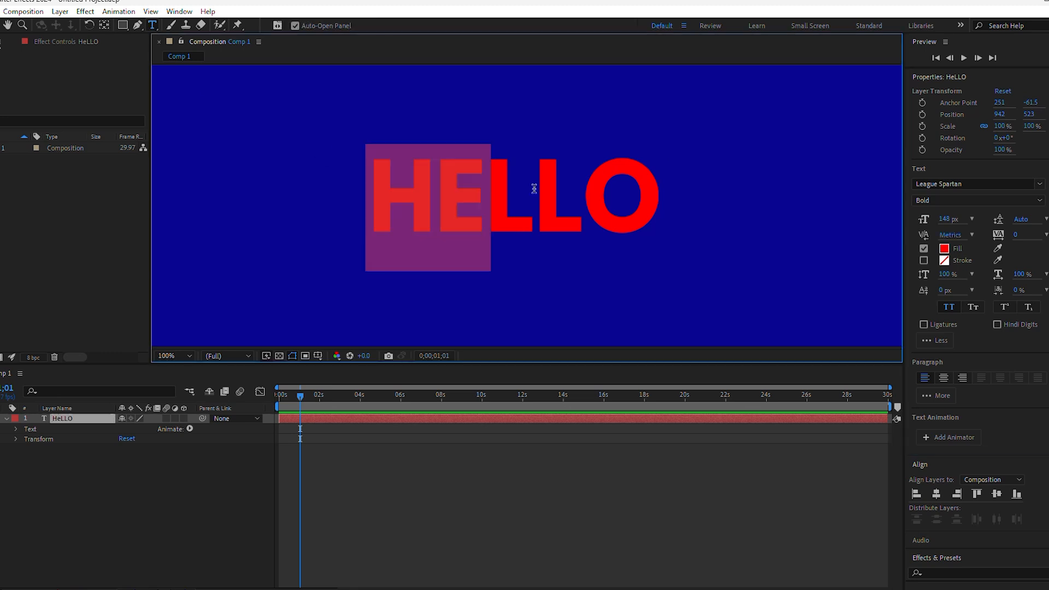
left_click(936, 494)
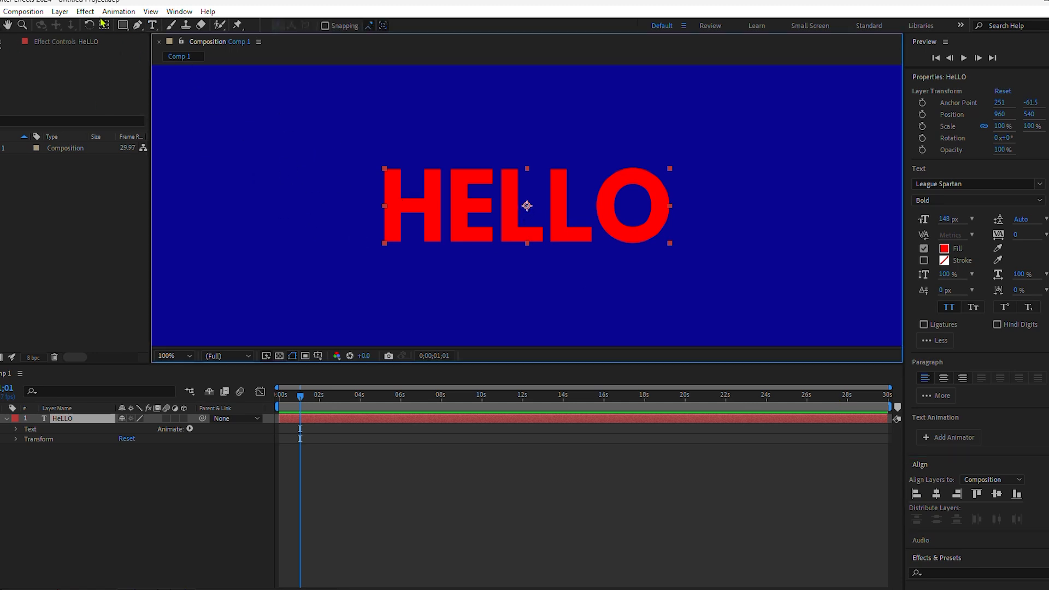
left_click(105, 25)
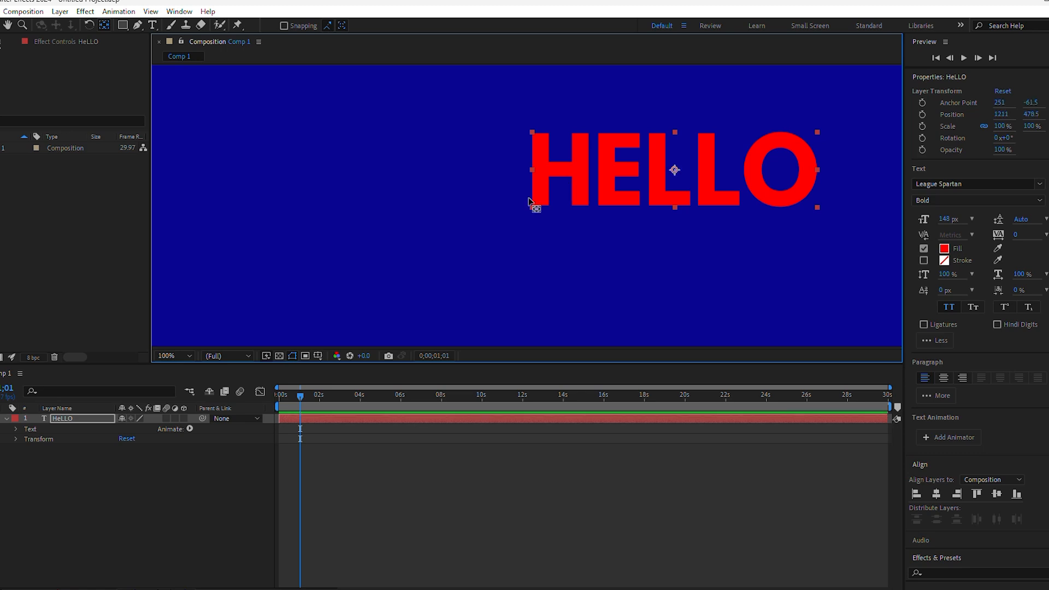
left_click(996, 494)
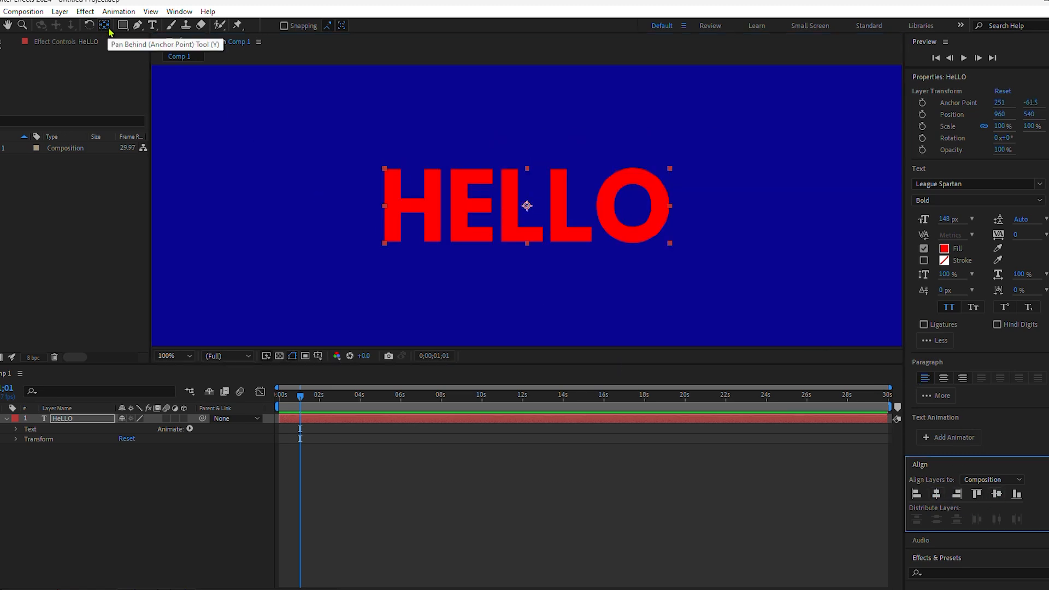
mouse_move(406, 148)
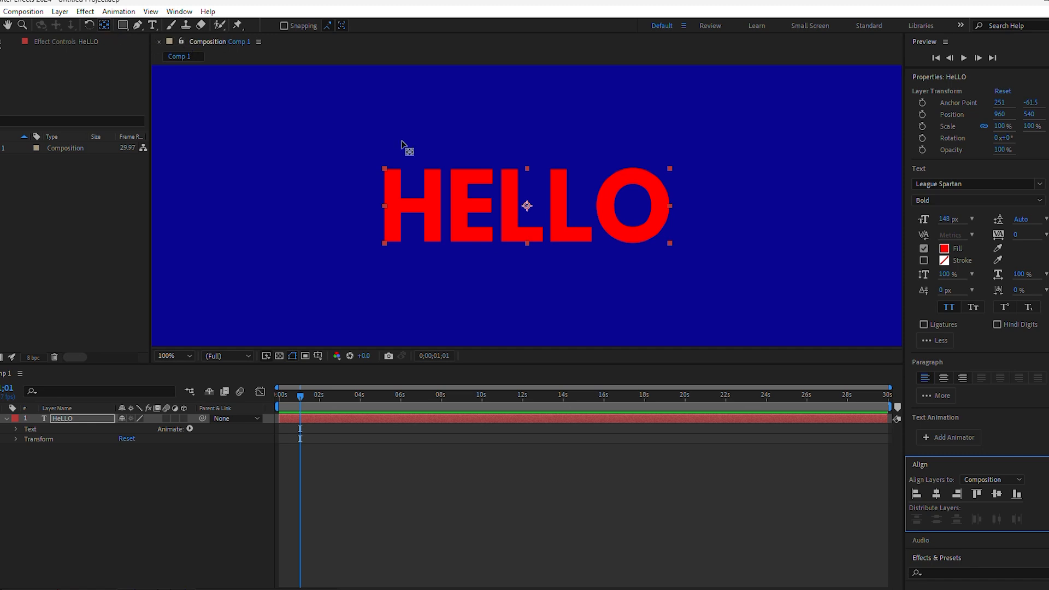
mouse_move(435, 228)
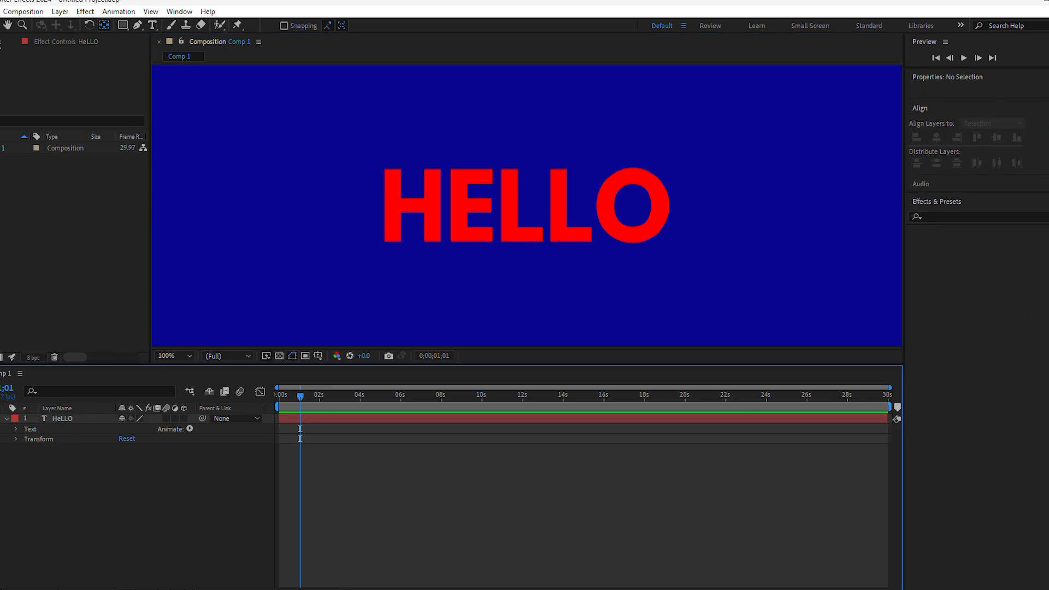
mouse_move(84, 403)
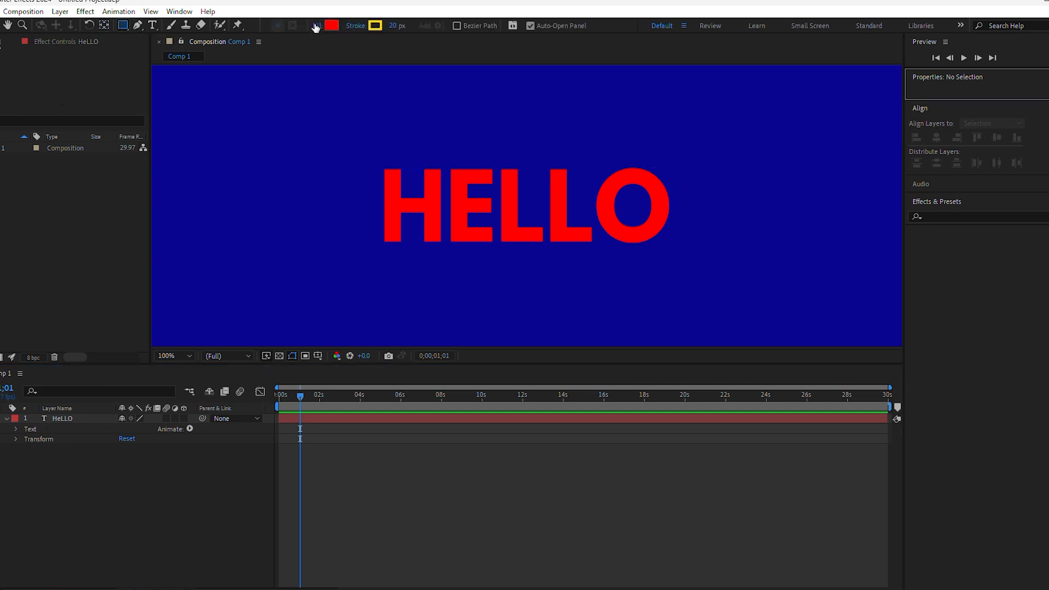
Step: Set the fill for new shapes to None
left_click(318, 25)
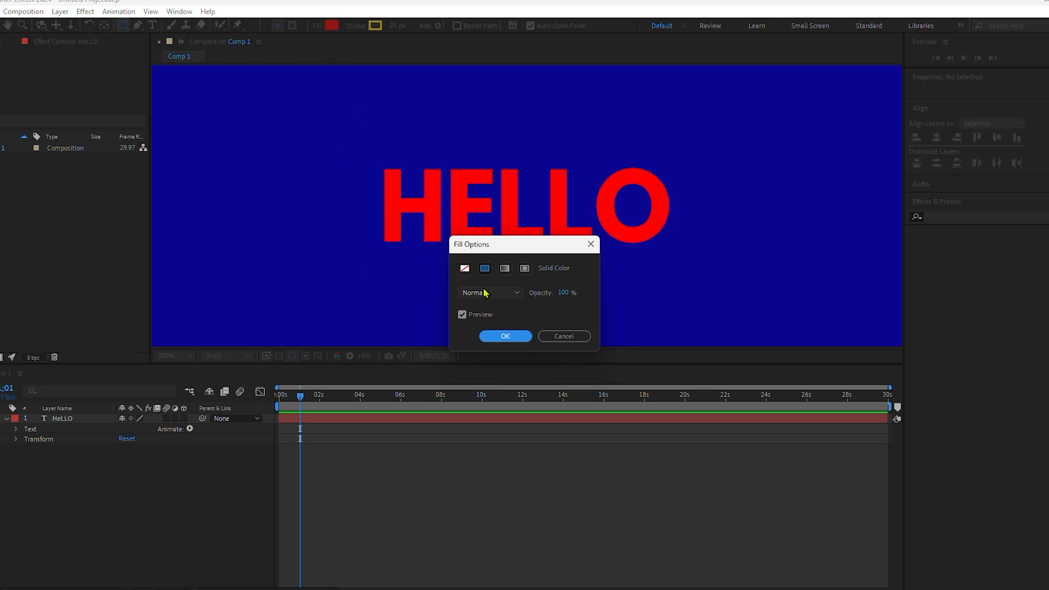
left_click(505, 336)
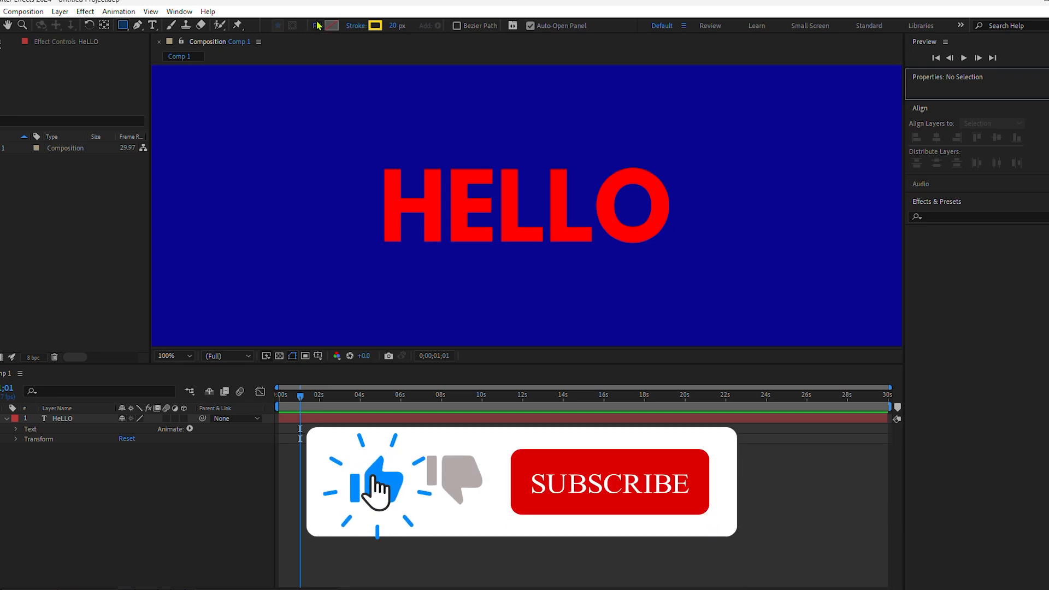
left_click(317, 25)
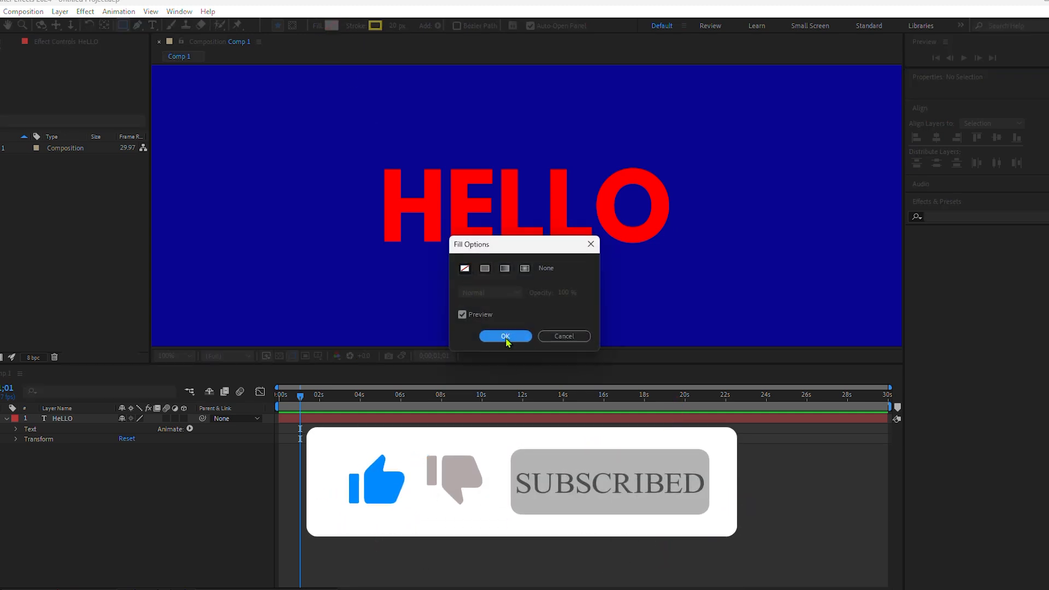
left_click(504, 336)
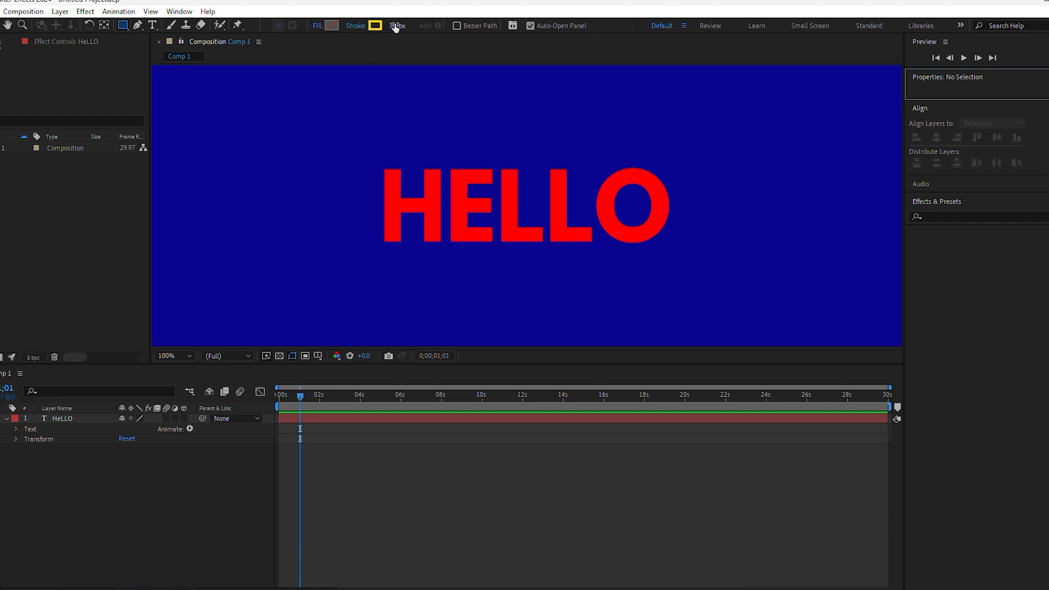
Step: Set the stroke colour for new shapes to yellow FFD800
left_click(398, 26)
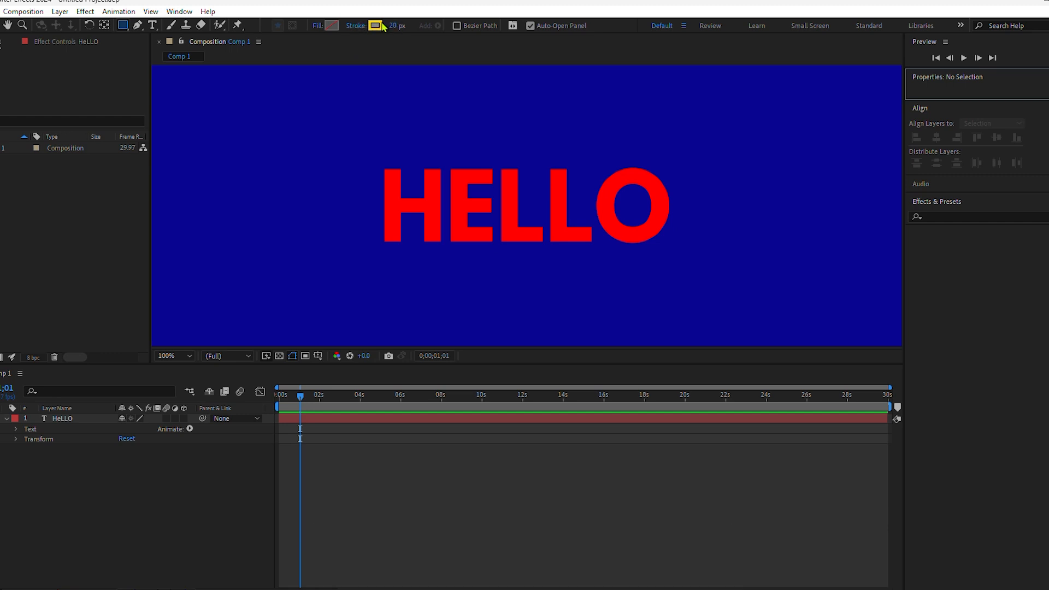
left_click(375, 25)
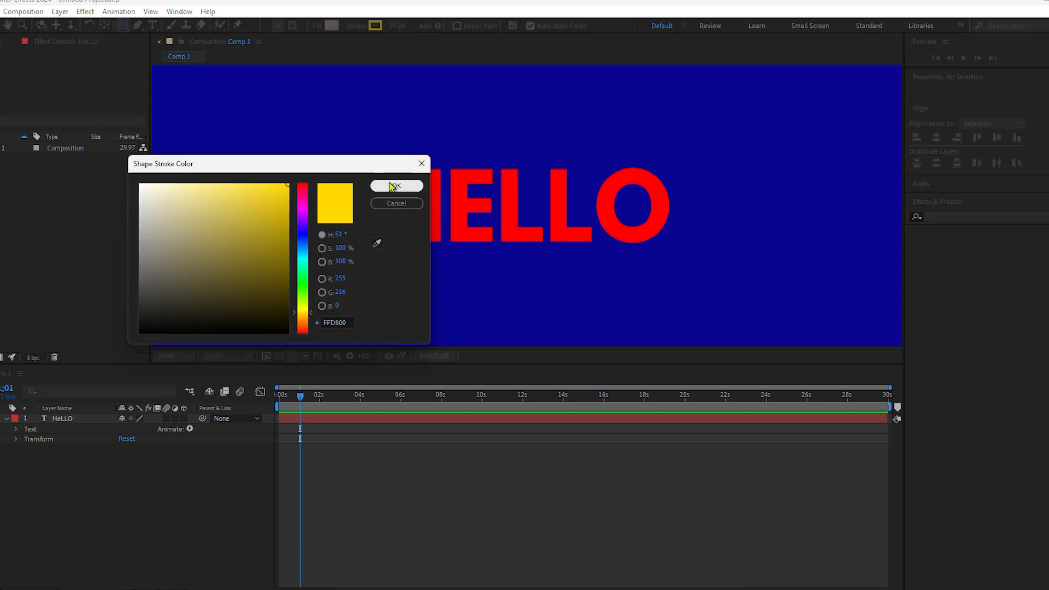
left_click(395, 186)
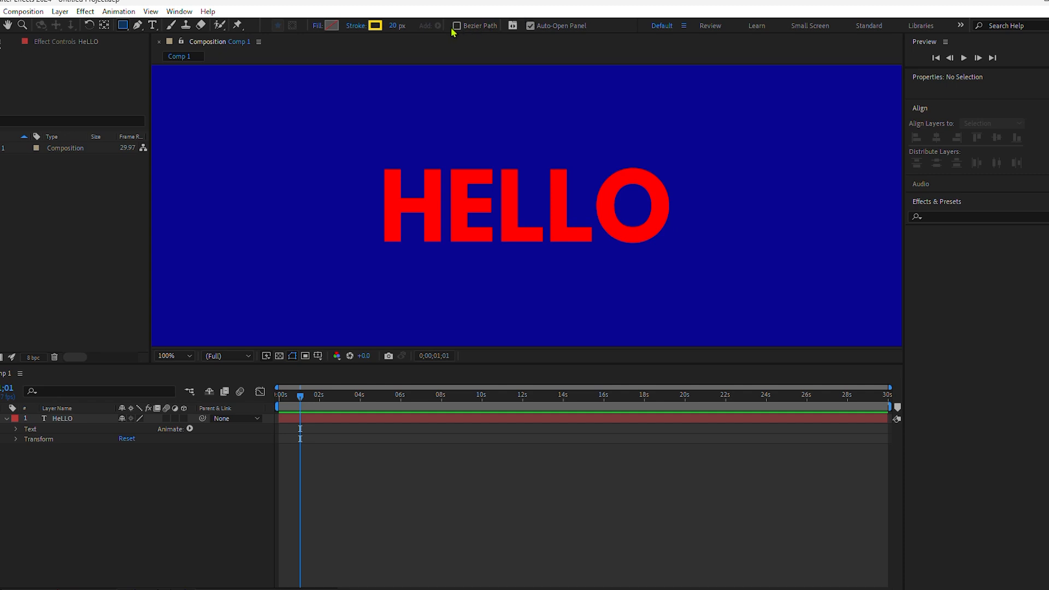
mouse_move(457, 34)
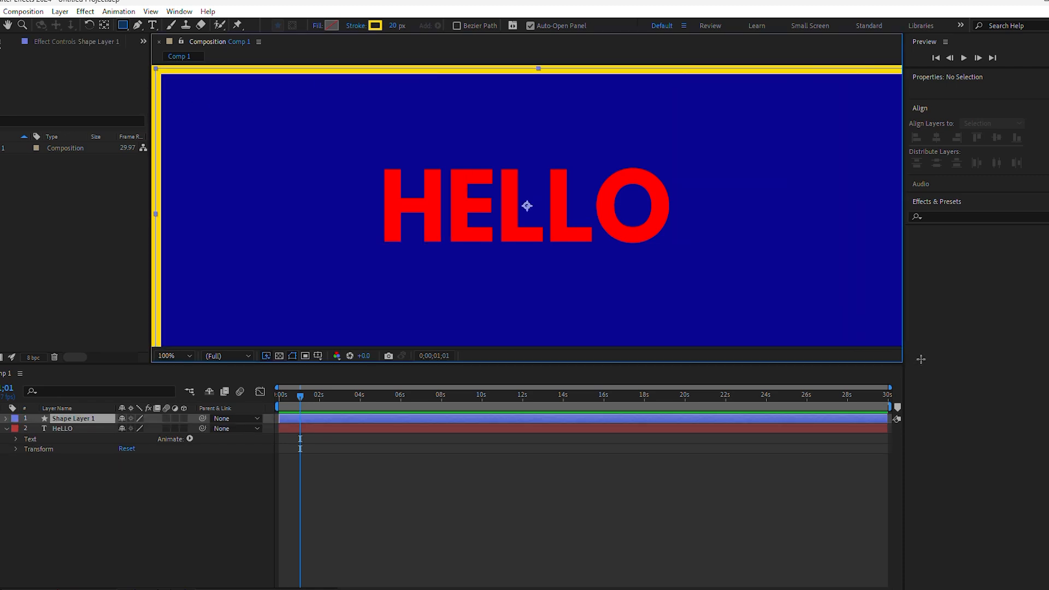
Step: Twirl down Shape Layer 1 > Contents > Rectangle 1 > Rectangle Path 1 to expose Size
left_click(73, 419)
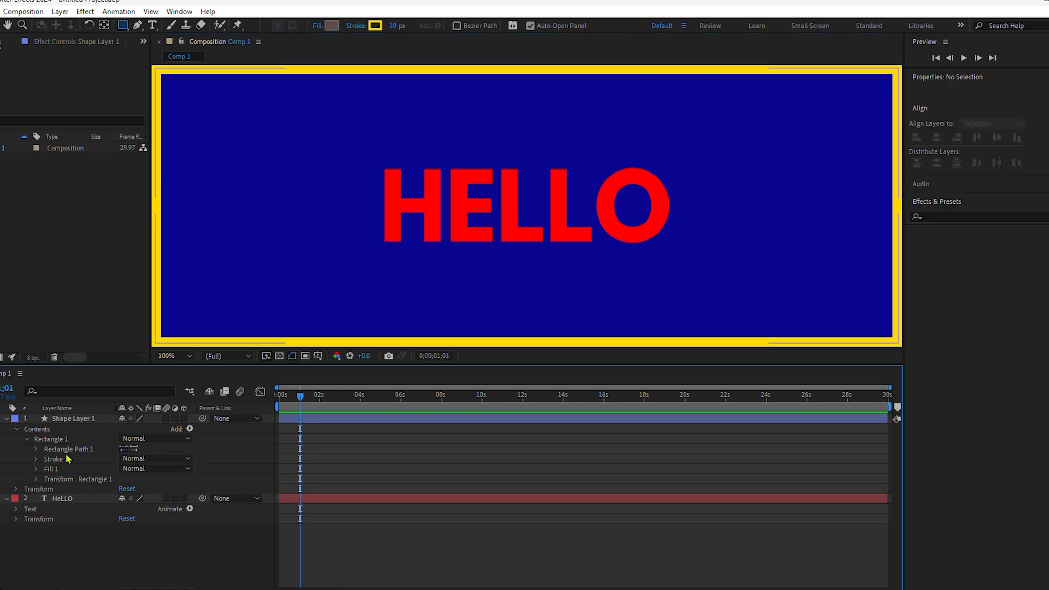
left_click(36, 449)
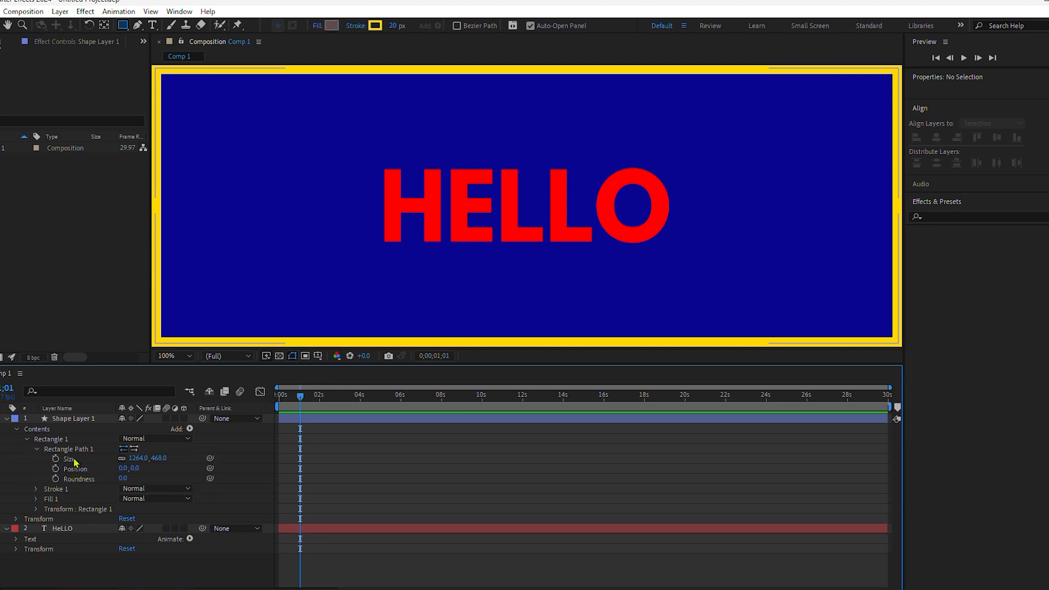
left_click(72, 419)
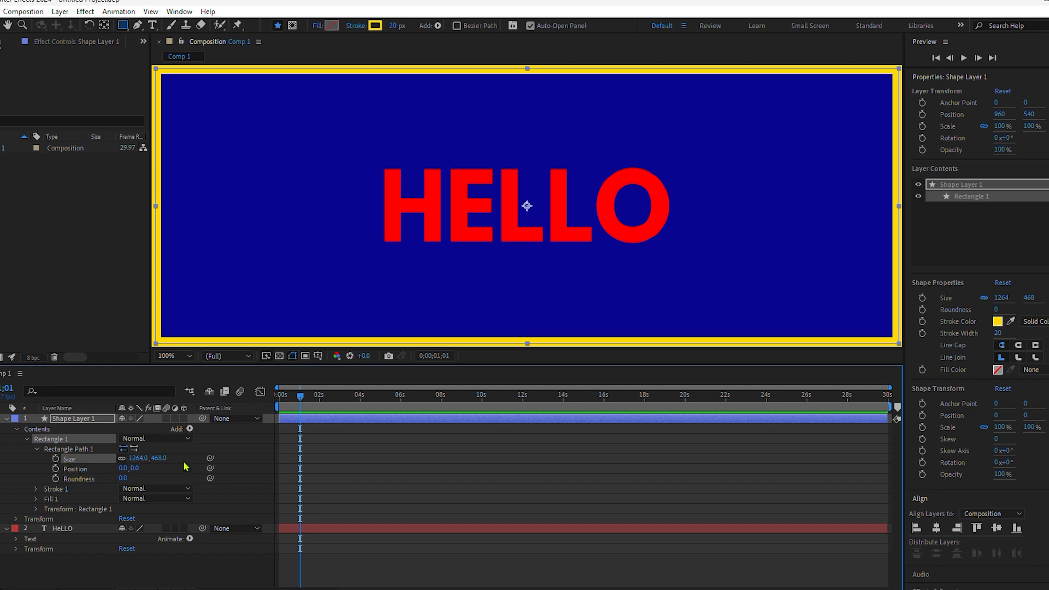
mouse_move(97, 470)
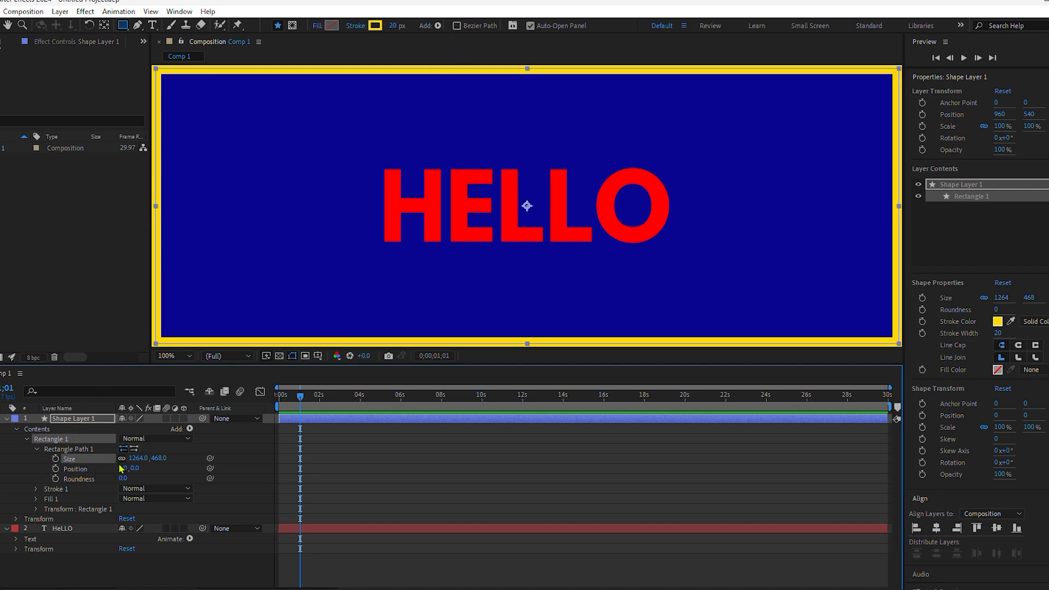
mouse_move(121, 457)
type("w")
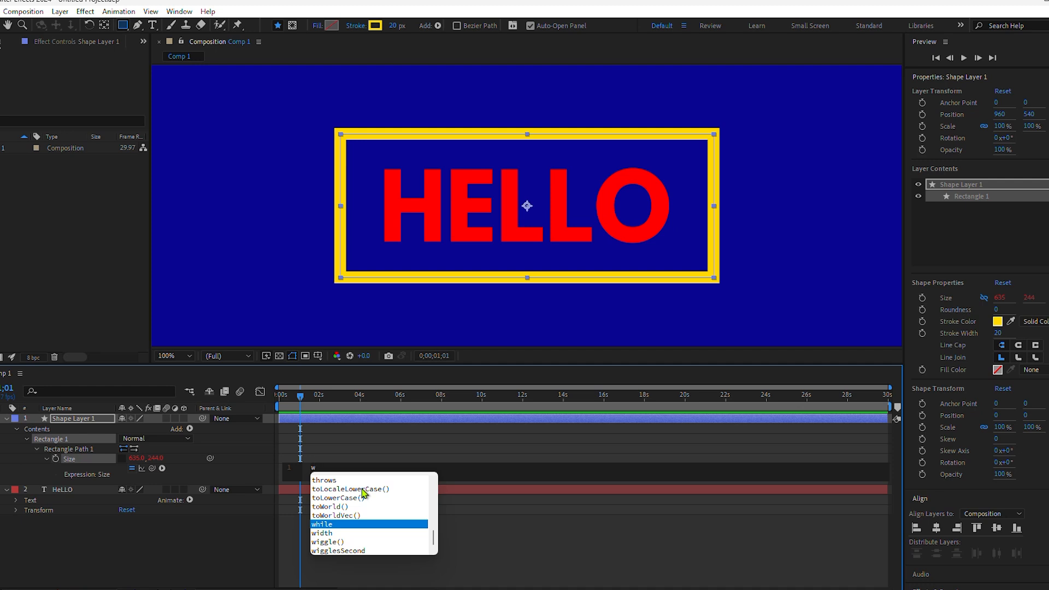
mouse_move(390, 494)
type("=")
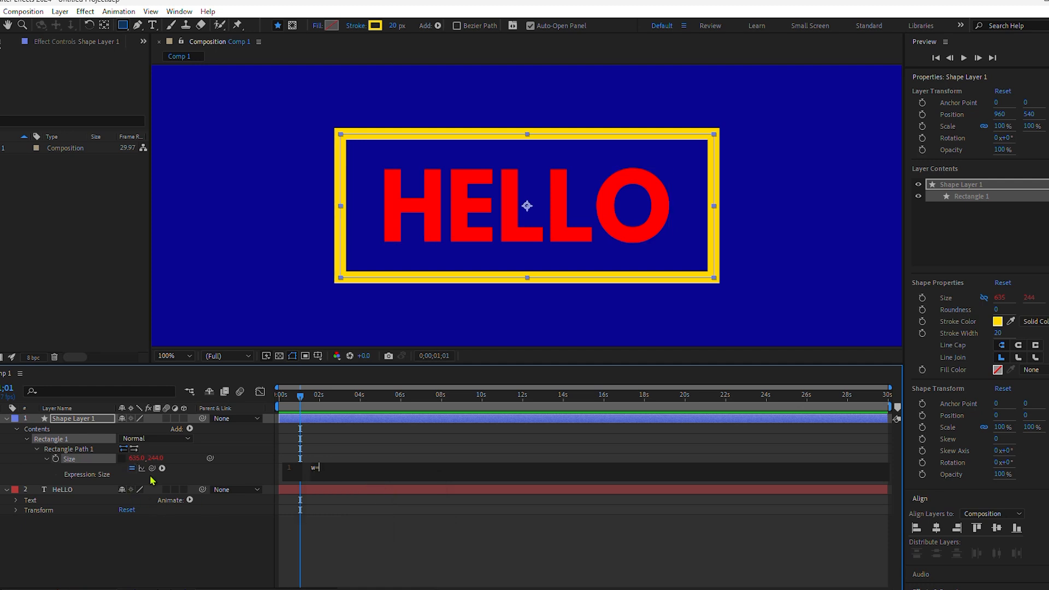
Step: Write a Size expression reading thisComp.layer("HeLLO").sourceRectAtTime() width and height as [w,h]
type("thisComp.layer(\"HeLLO\").")
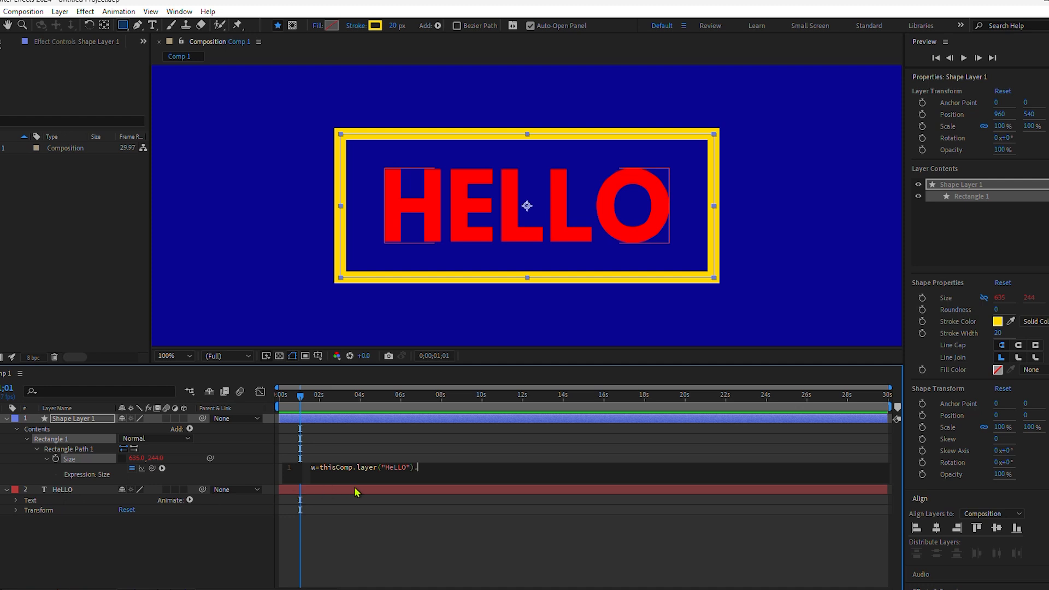
type("s")
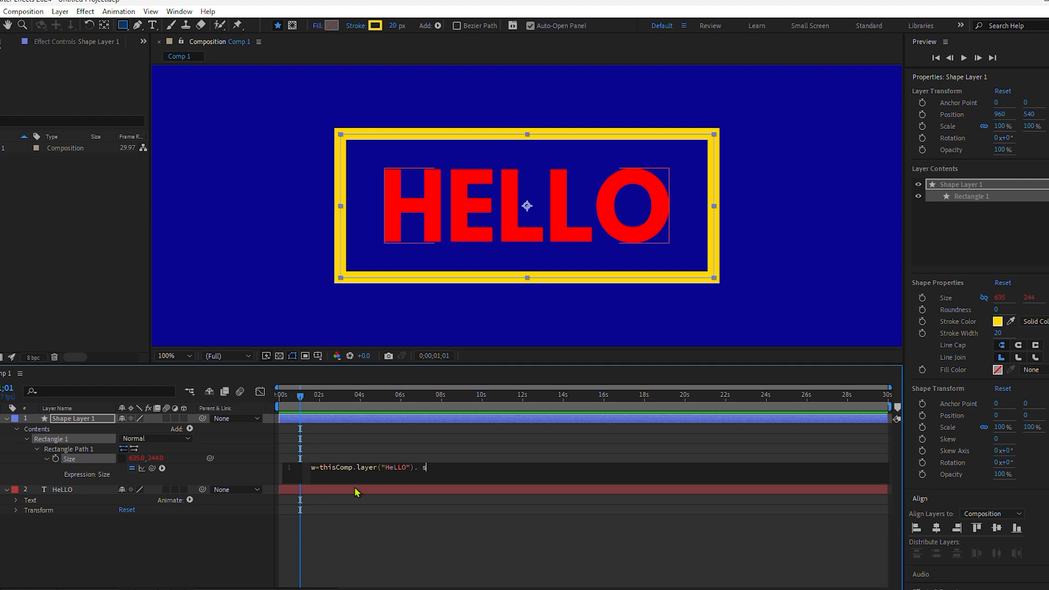
type("ourceRectAtTime(")
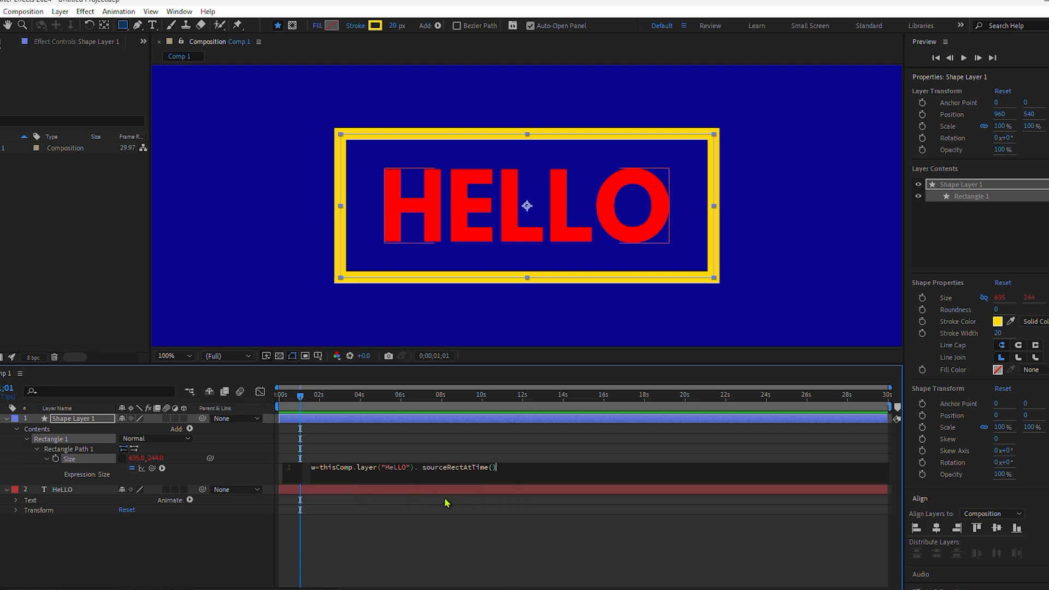
type(".wid")
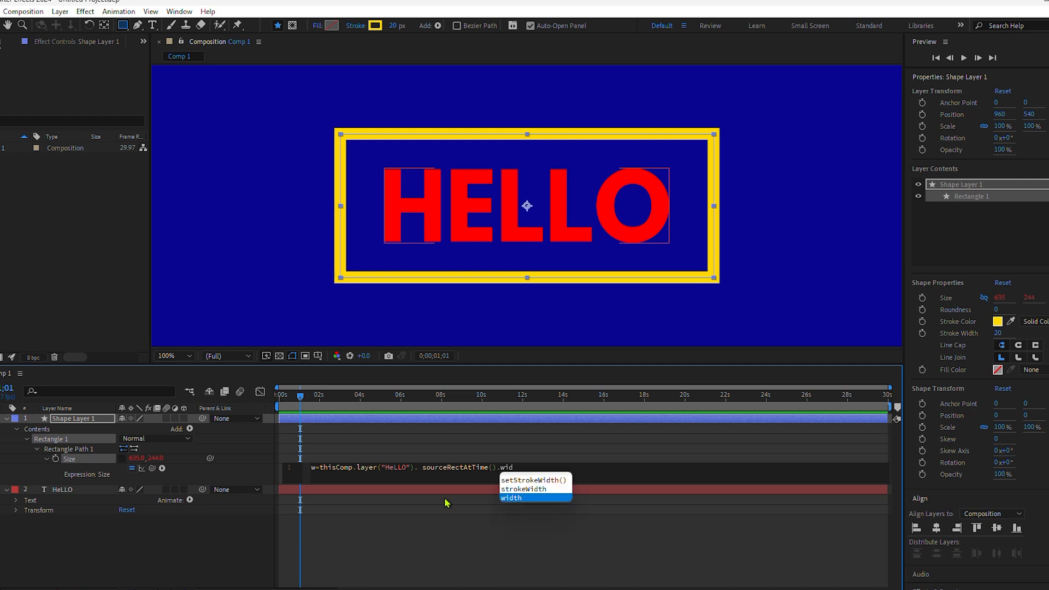
left_click(511, 498)
type("h=thisComp.layer(\"HeLLO\"). sourceRectAtTime().height;")
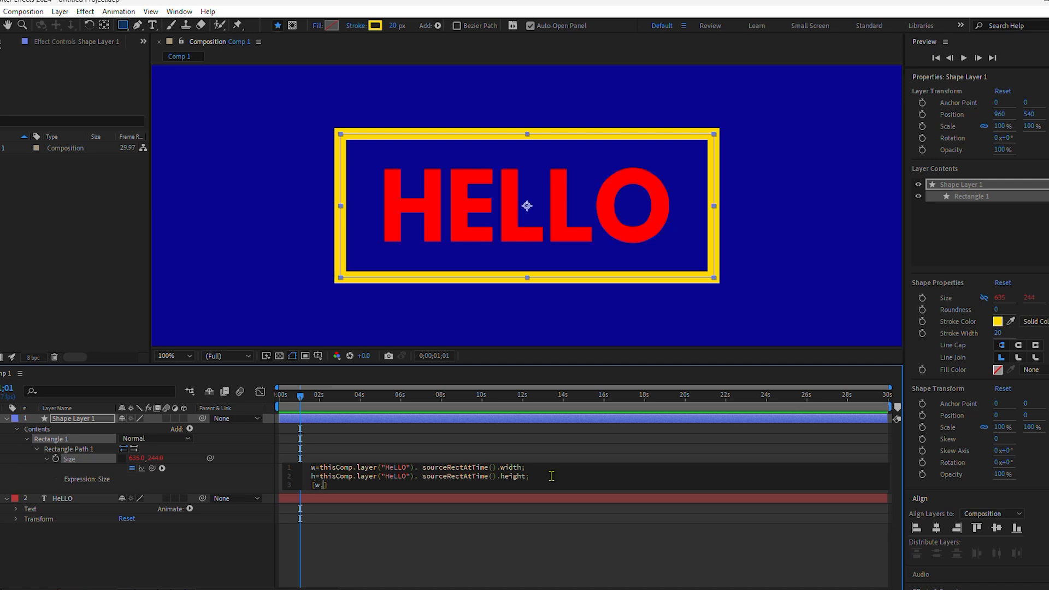
type("h")
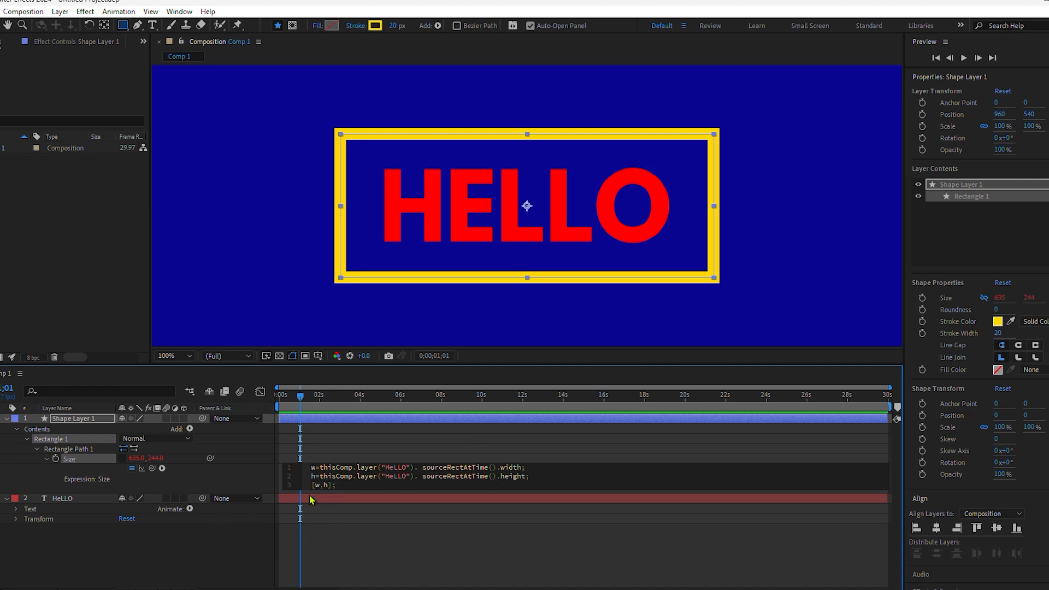
left_click(341, 485)
type("+")
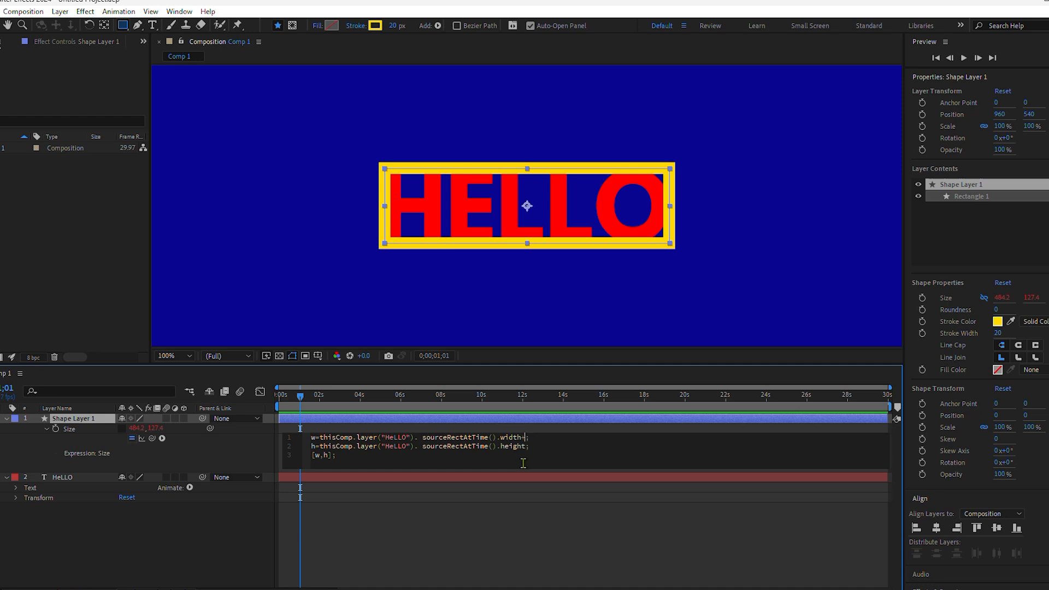
Step: Append +100 padding to both the width and height lines of the Size expression
type("100")
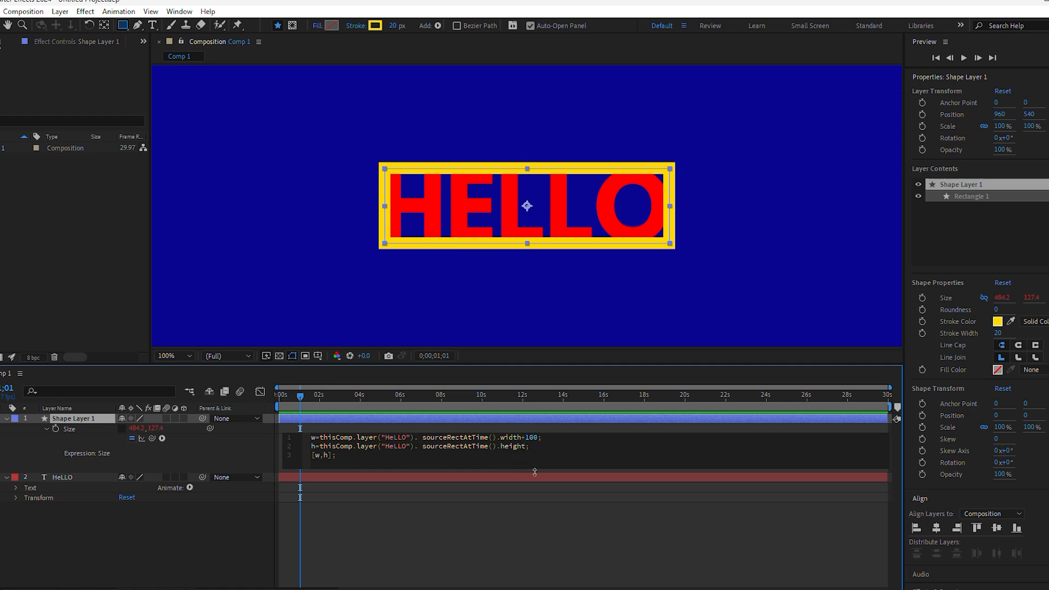
type("+100")
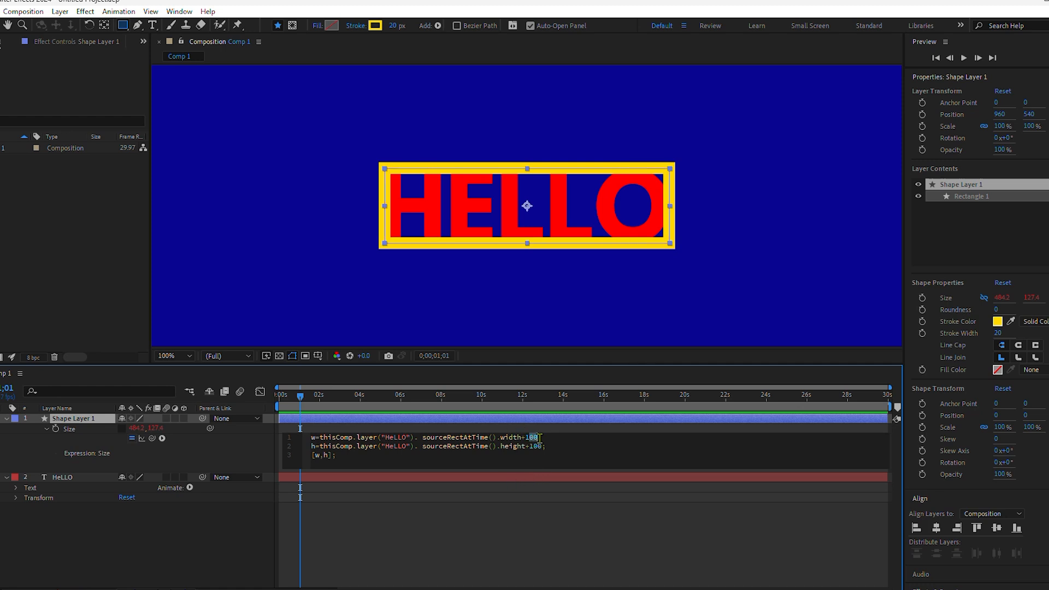
double_click(535, 446)
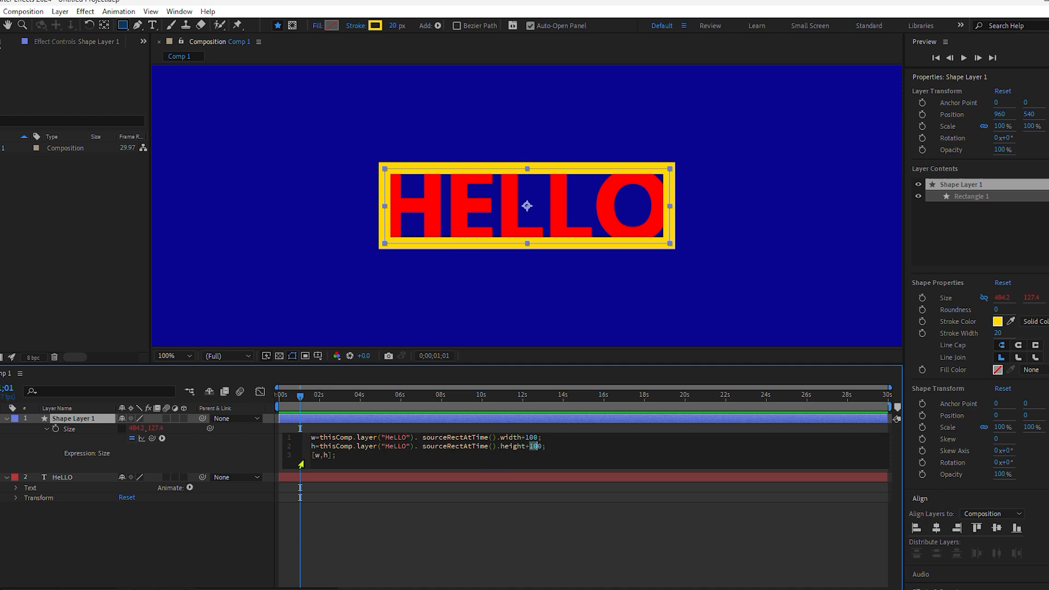
left_click(320, 505)
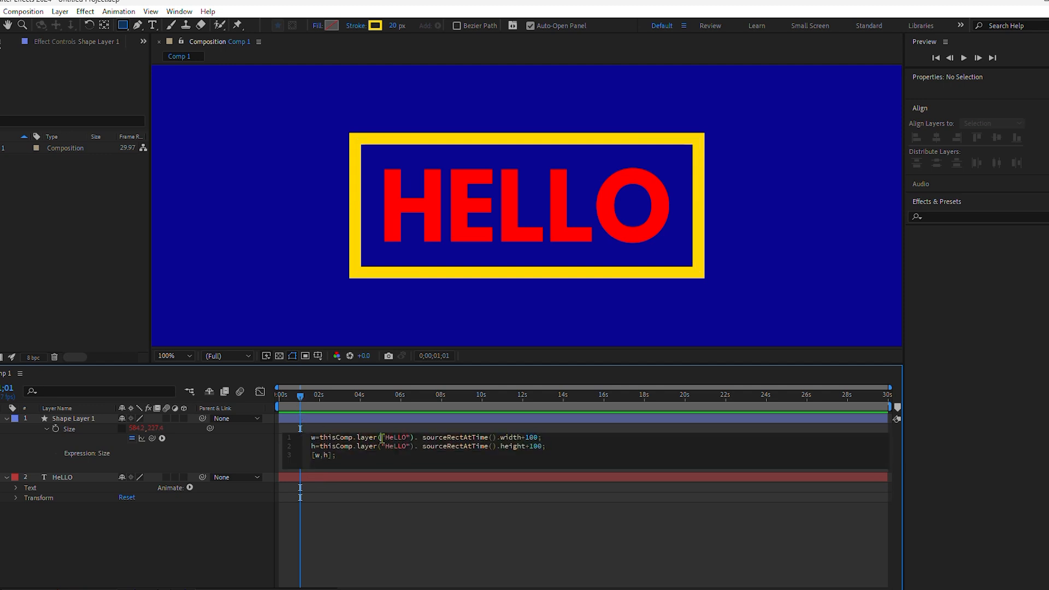
Step: Replace "HeLLO" with index+1 in both thisComp.layer() calls and commit the expression
type("index+1")
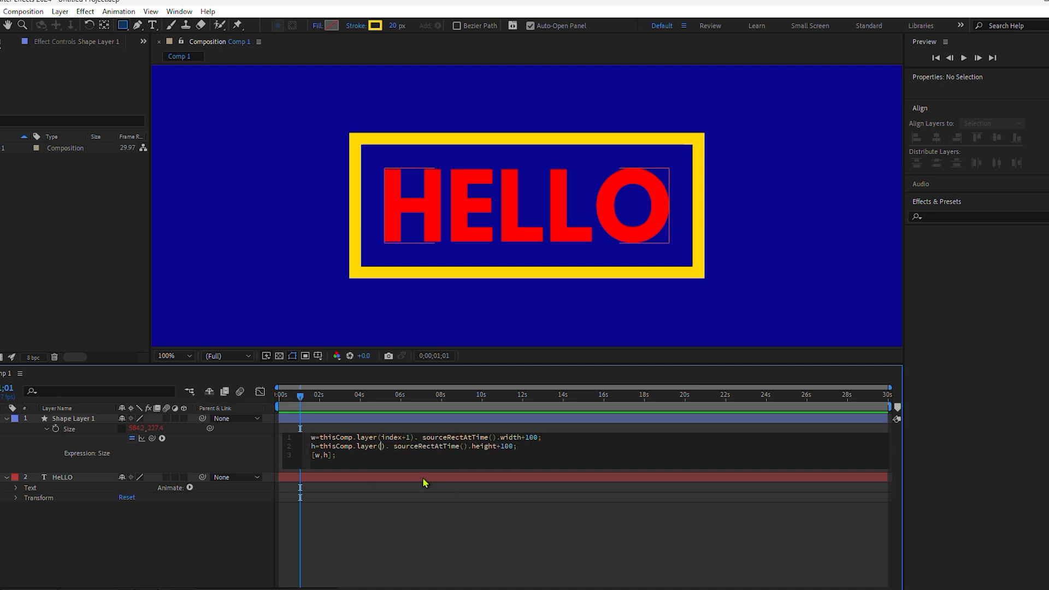
type("index+1")
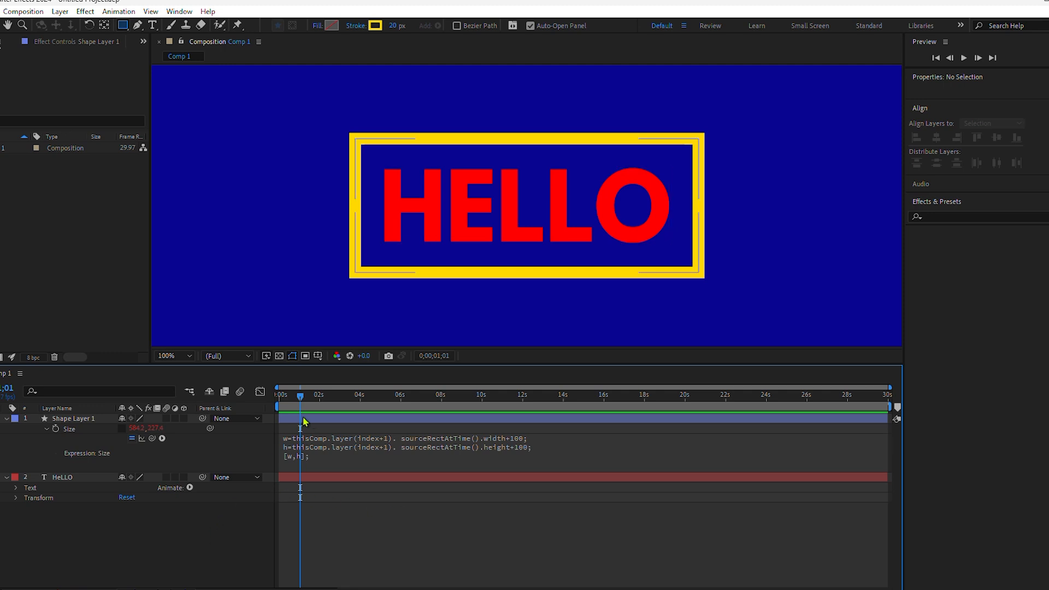
left_click(386, 394)
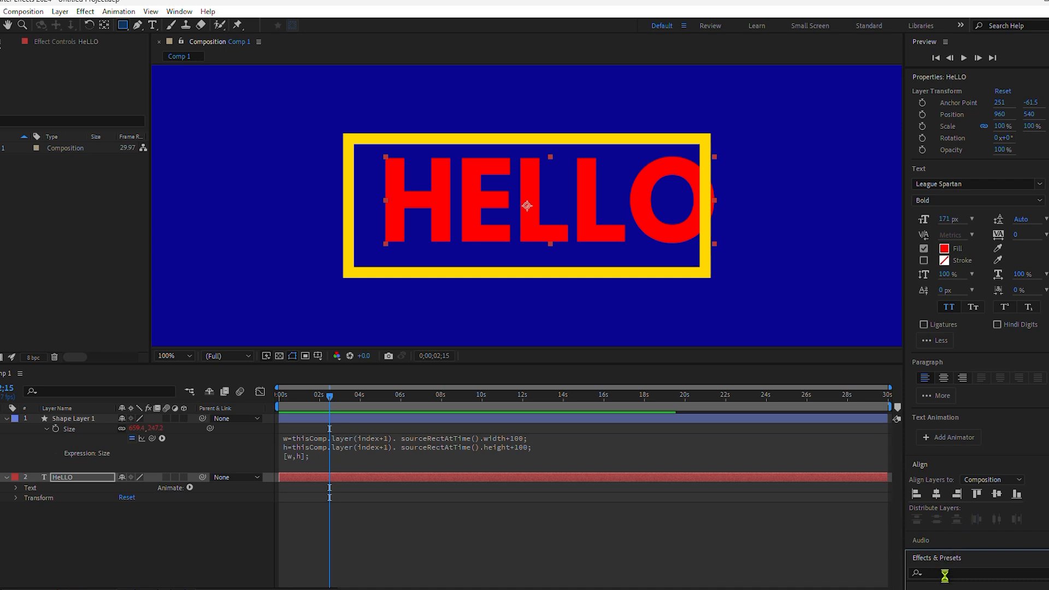
Step: Search 'anch' in Effects & Presets and apply Lock Anchor Point to Shape Layer 1
type("anch")
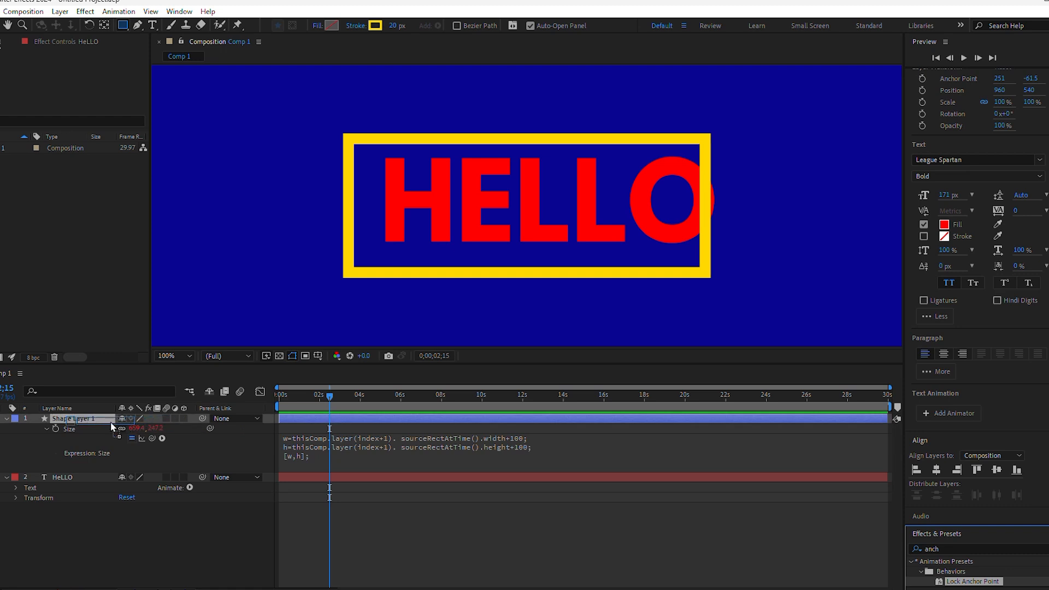
left_click(73, 418)
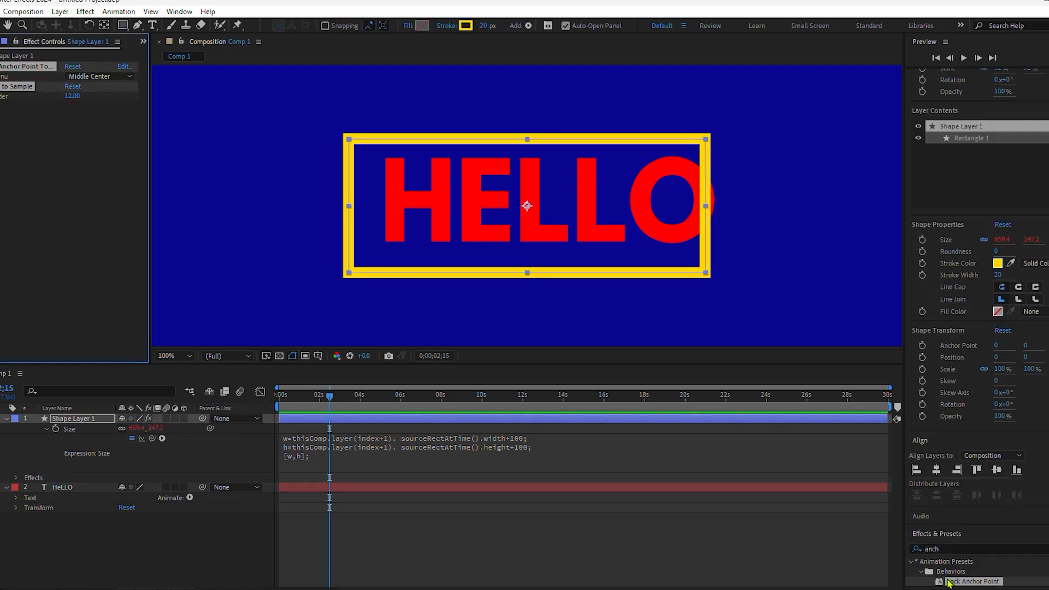